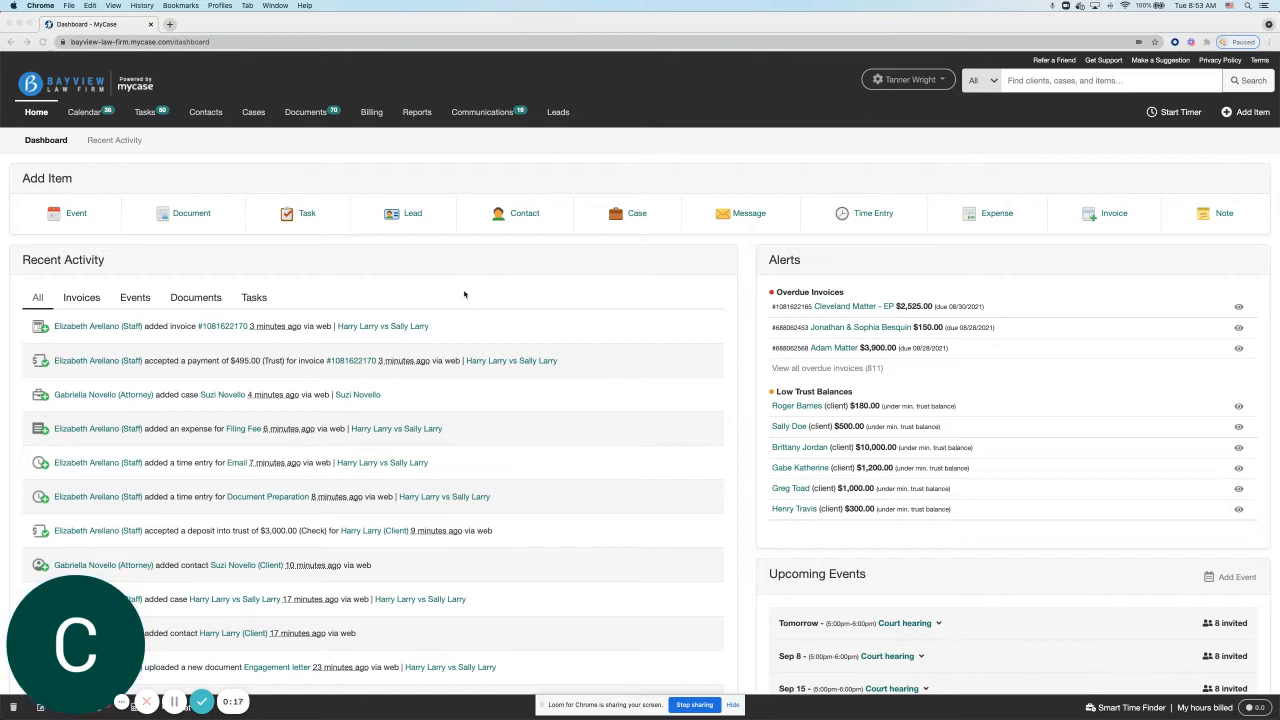
mouse_move(450, 296)
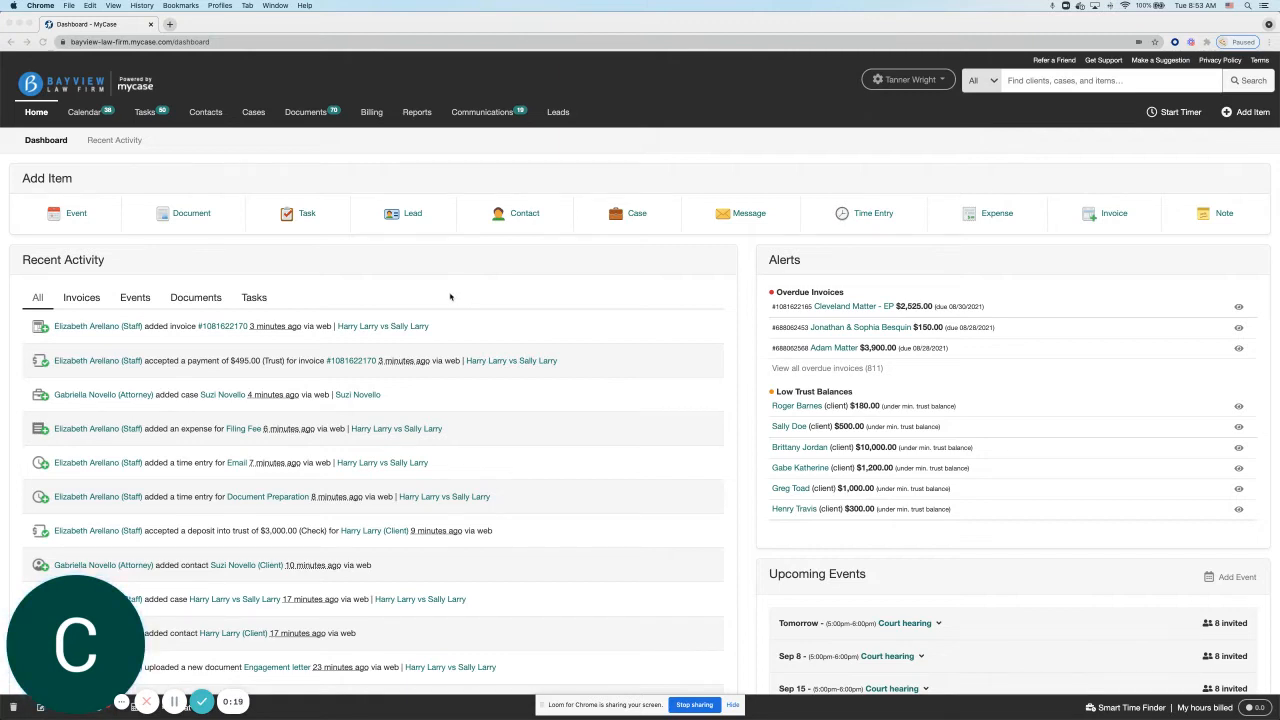
mouse_move(464, 232)
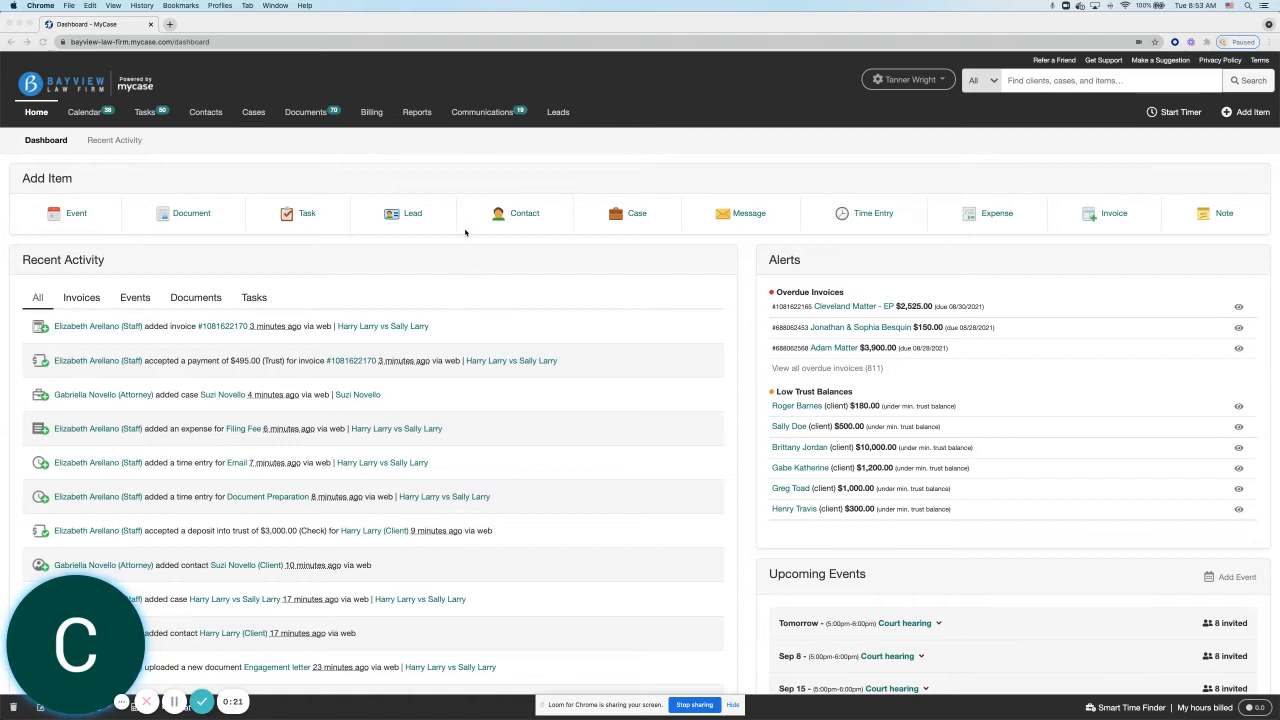
- Go to the full Reports overview page via the Reports menu's More Reports entry
left_click(416, 112)
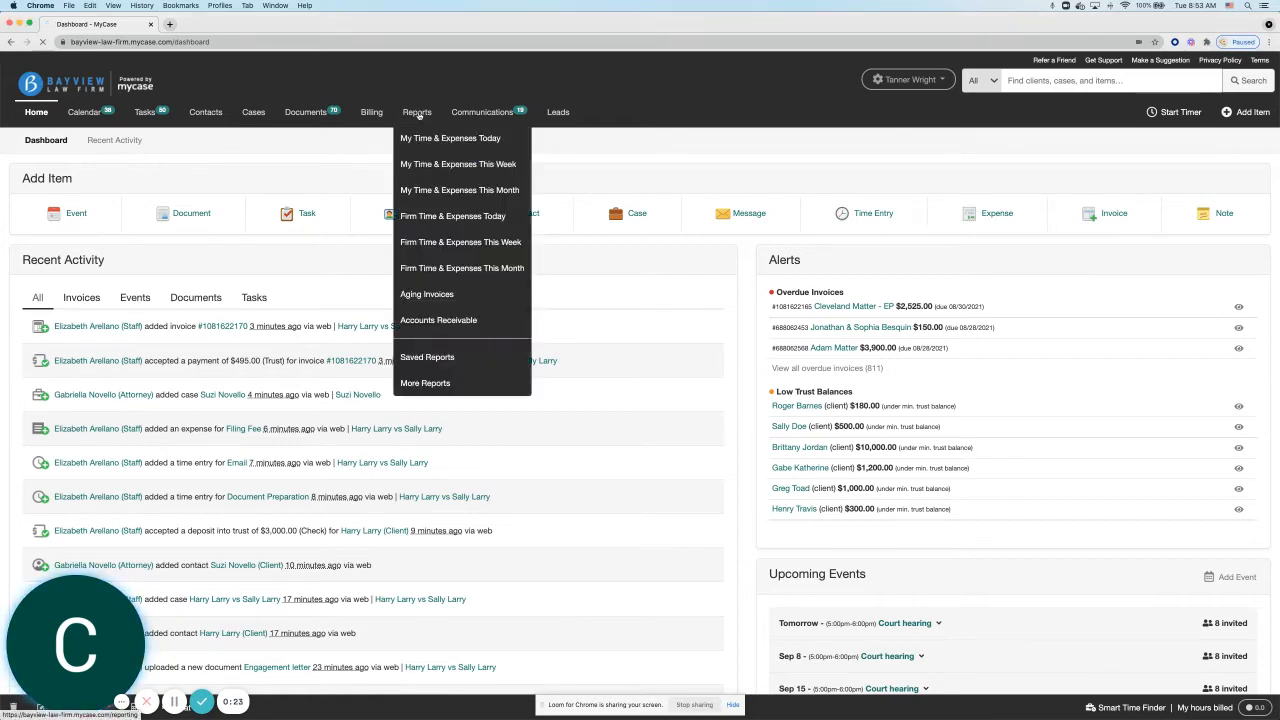
left_click(424, 382)
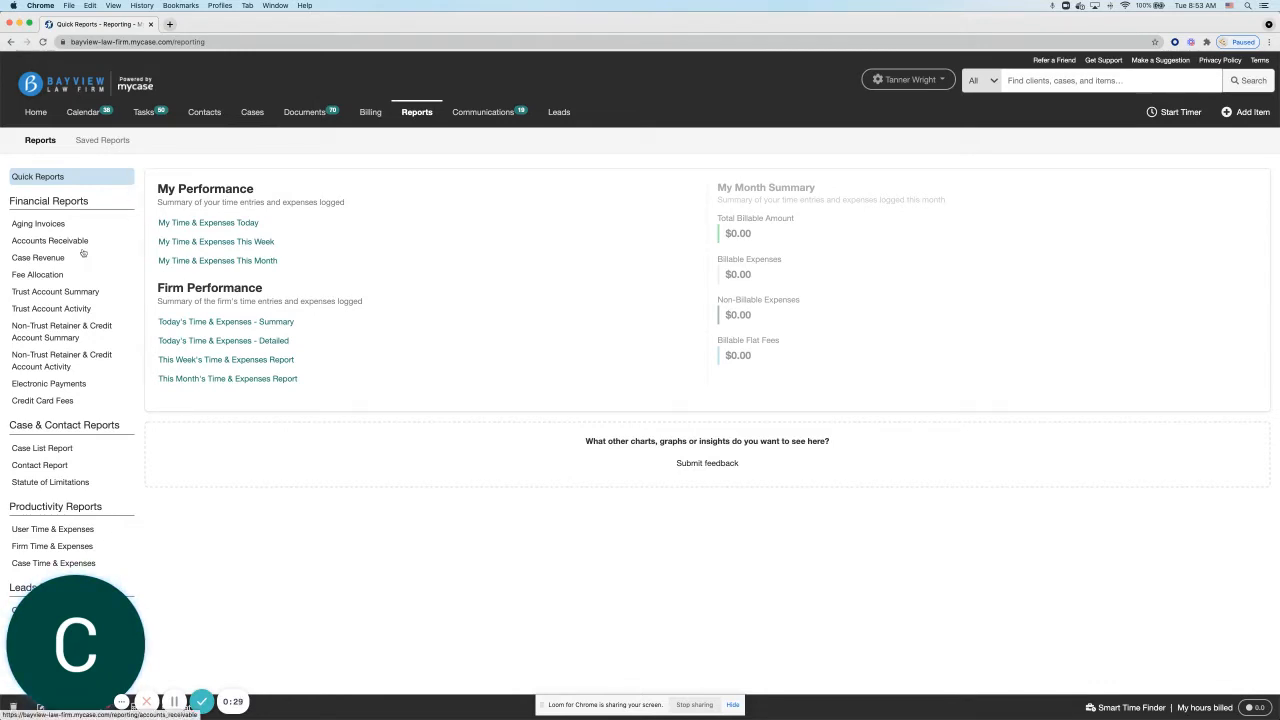
- Bring up the Case Revenue Report and filter it to a single staff member as Lead Attorney
left_click(38, 256)
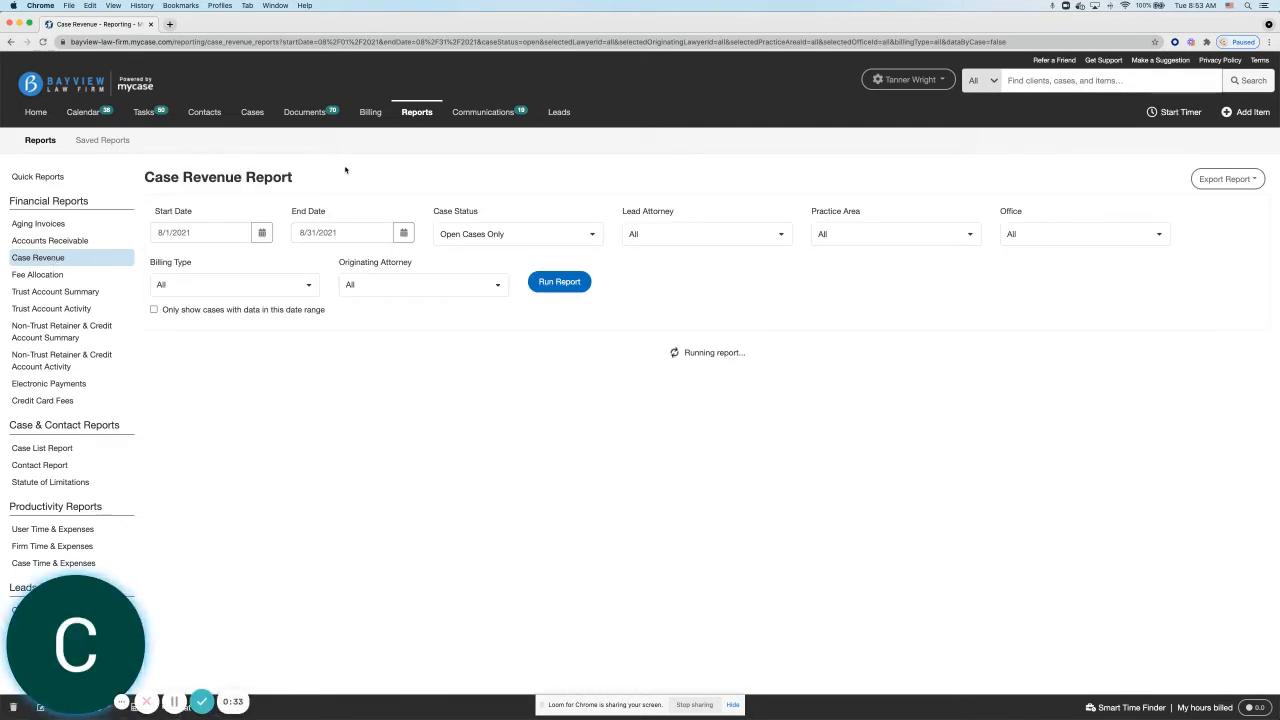
mouse_move(214, 216)
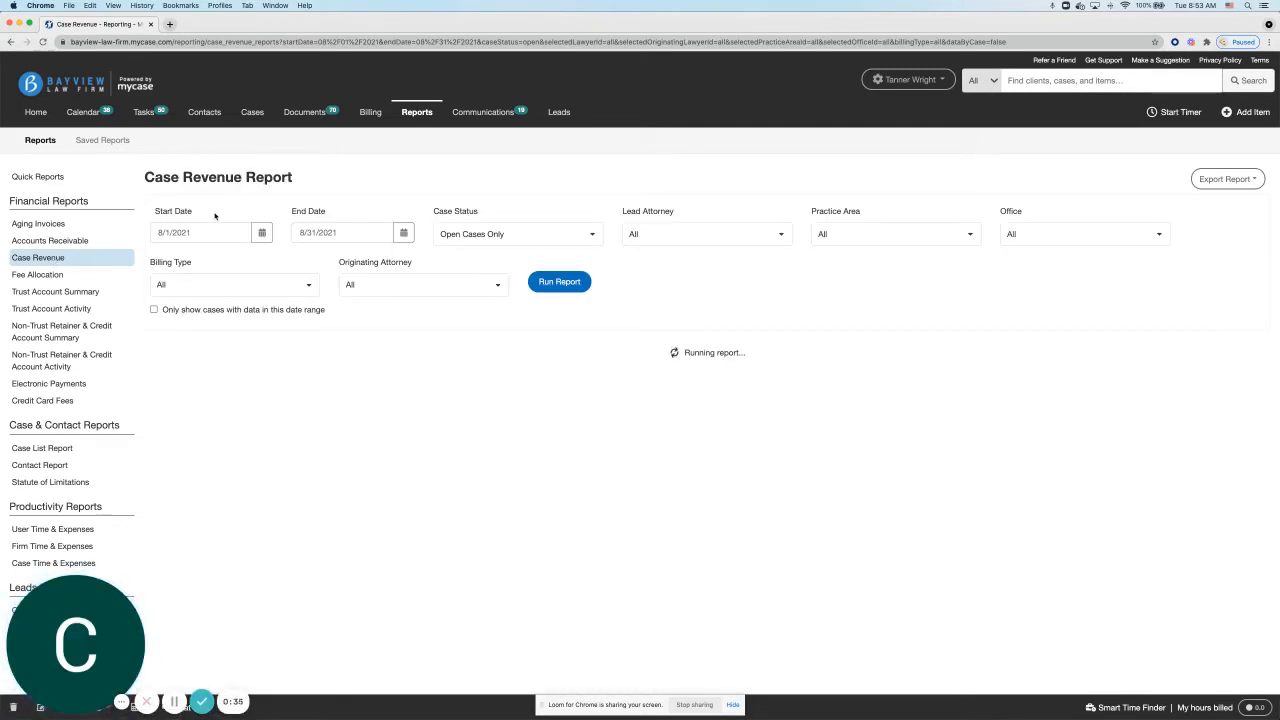
left_click(560, 280)
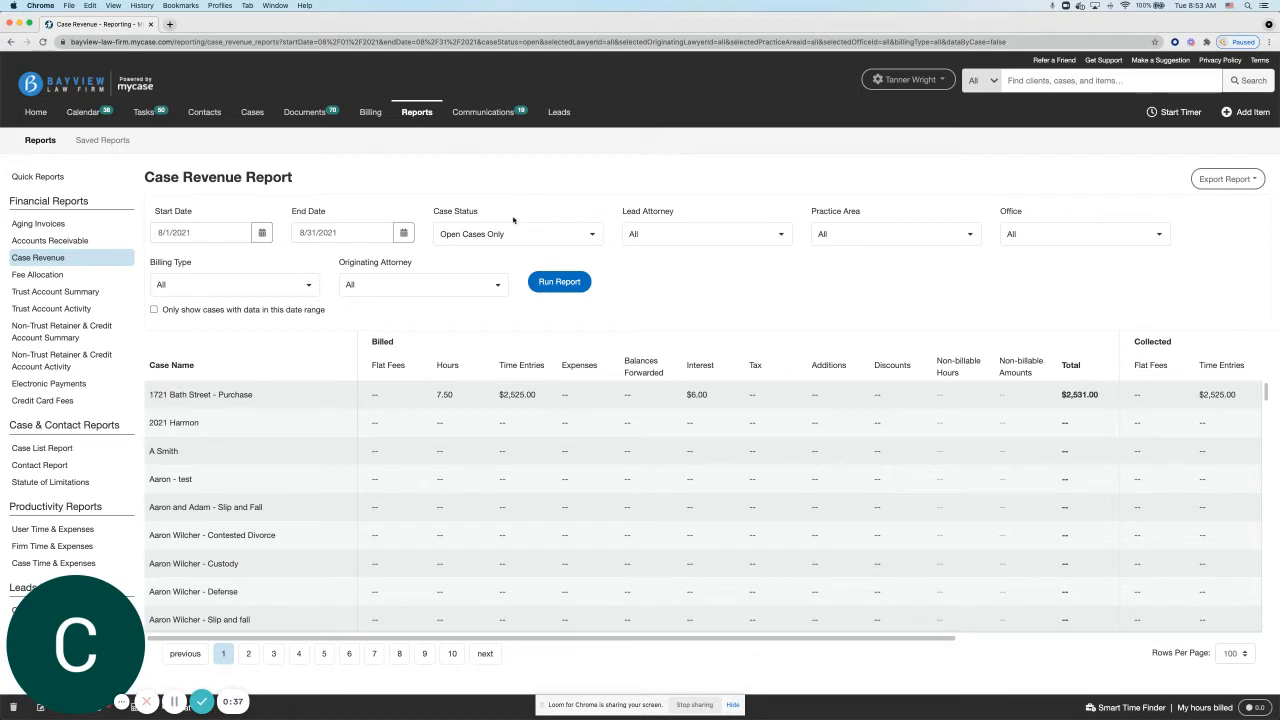
left_click(704, 234)
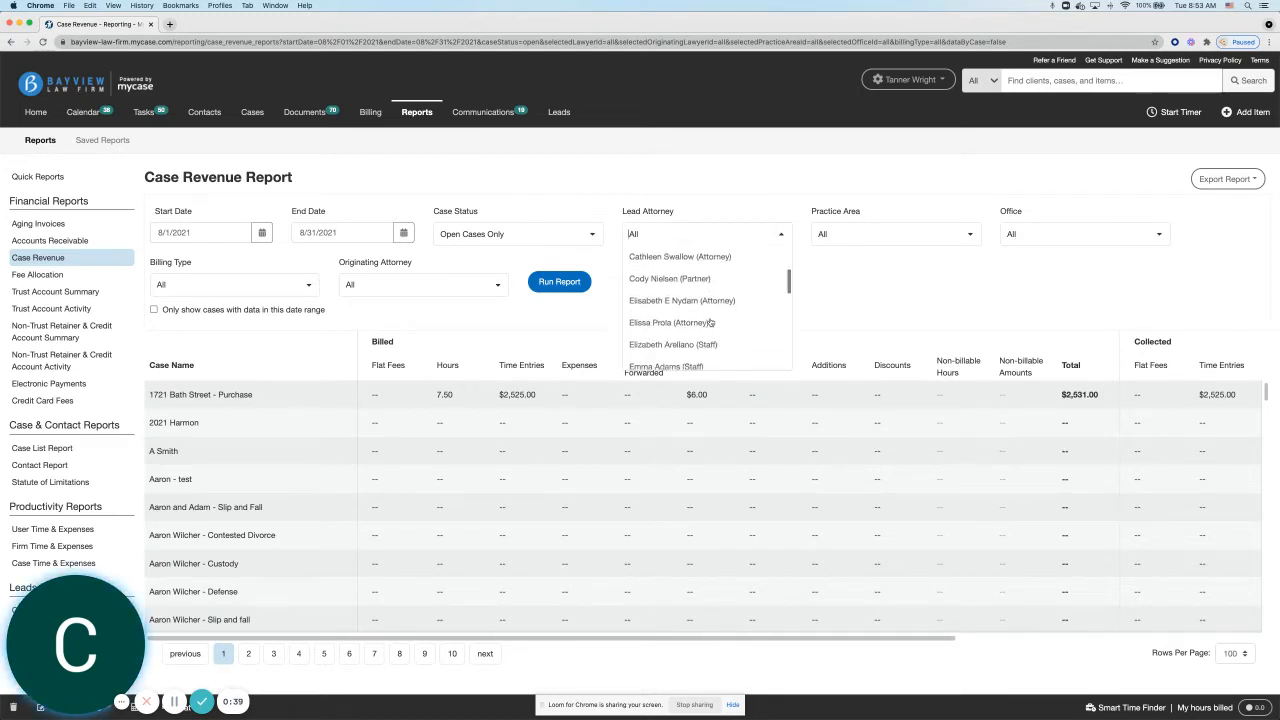
left_click(672, 344)
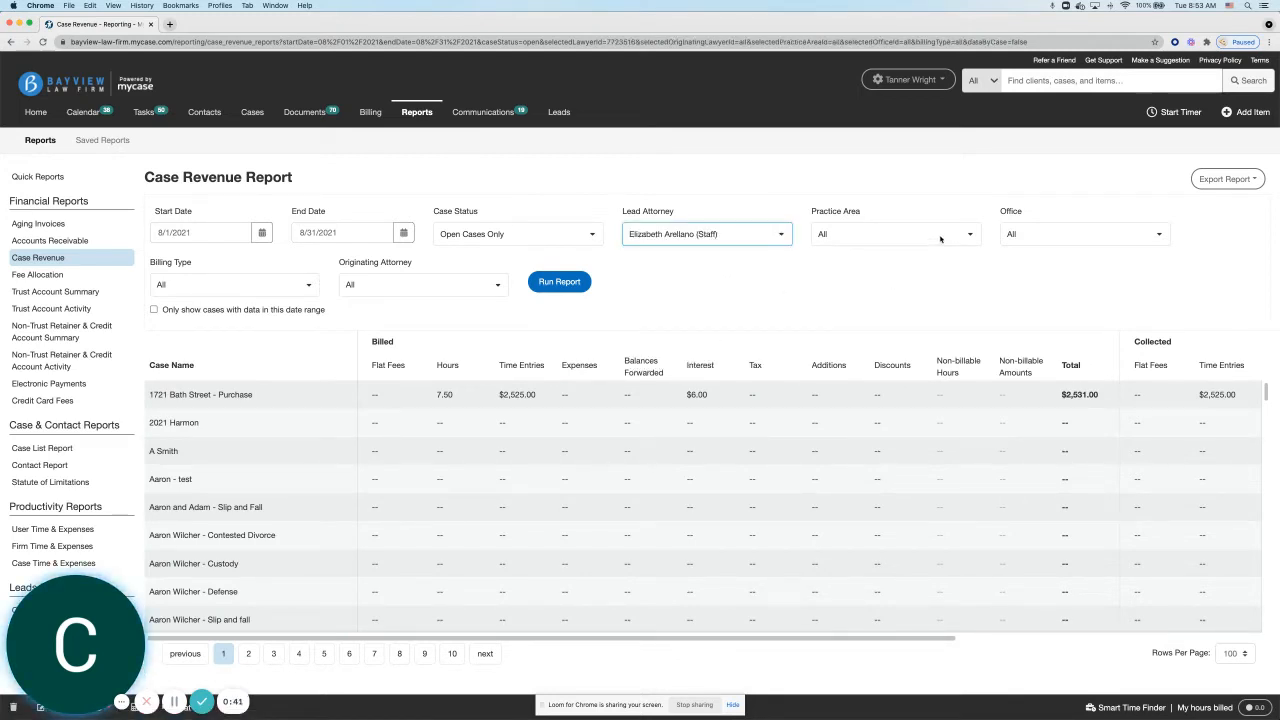
left_click(1084, 234)
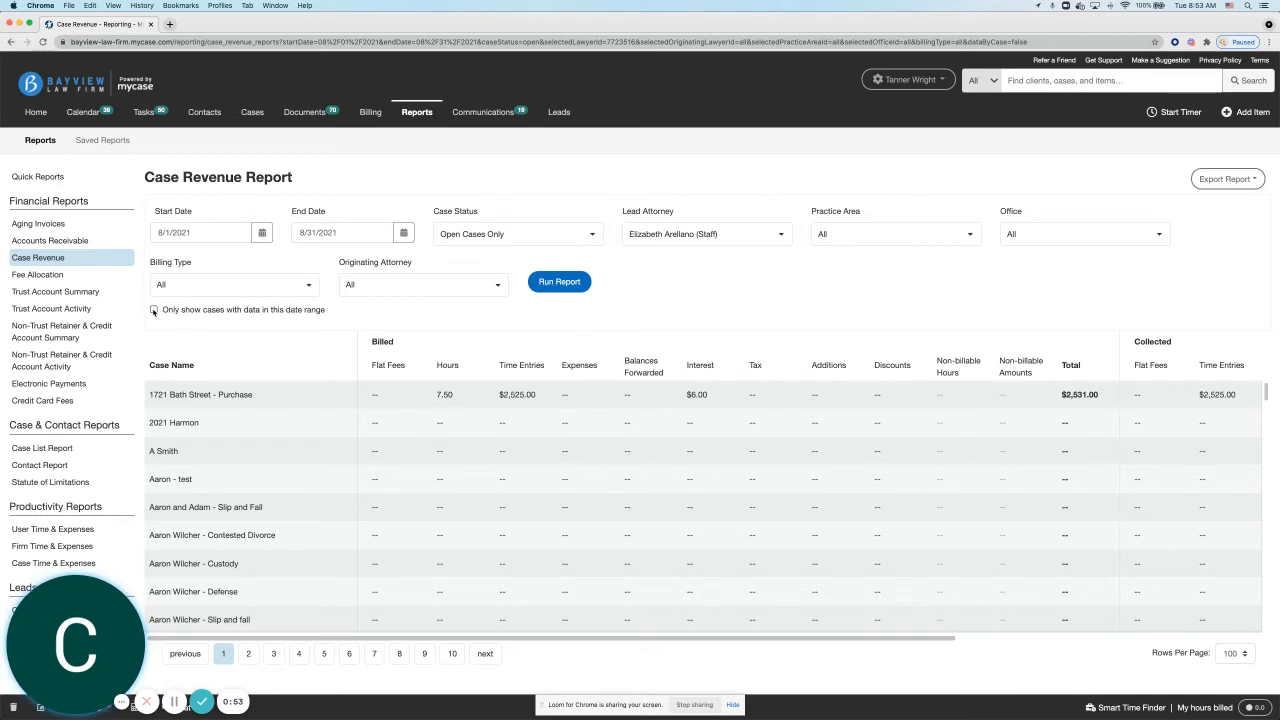
- Restrict results to cases with data in the date range and rerun the report
left_click(154, 308)
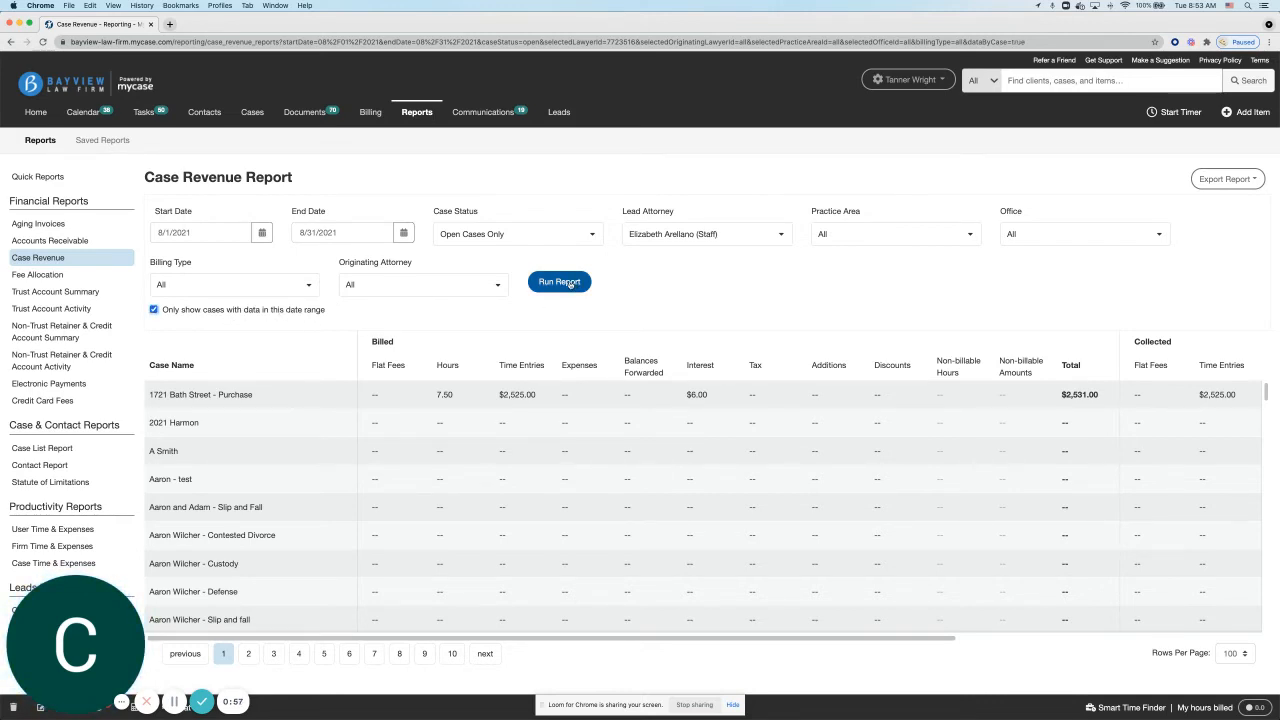
left_click(560, 280)
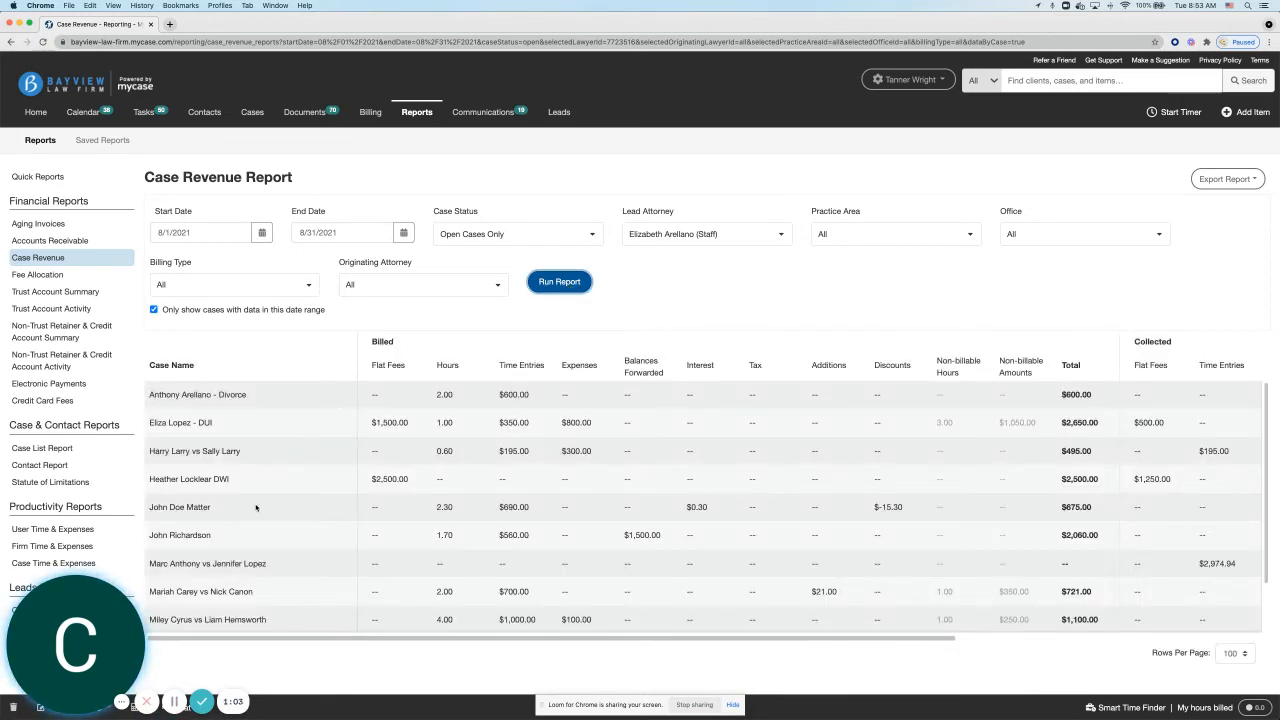
mouse_move(592, 516)
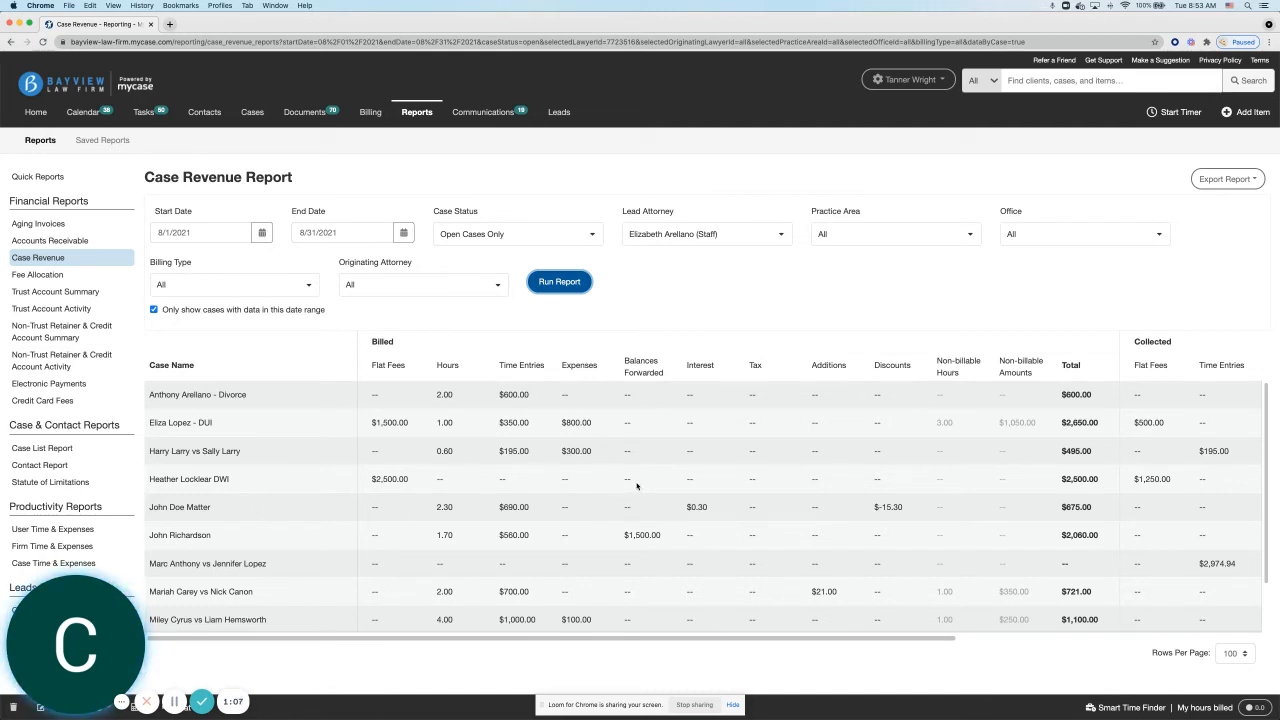
mouse_move(664, 486)
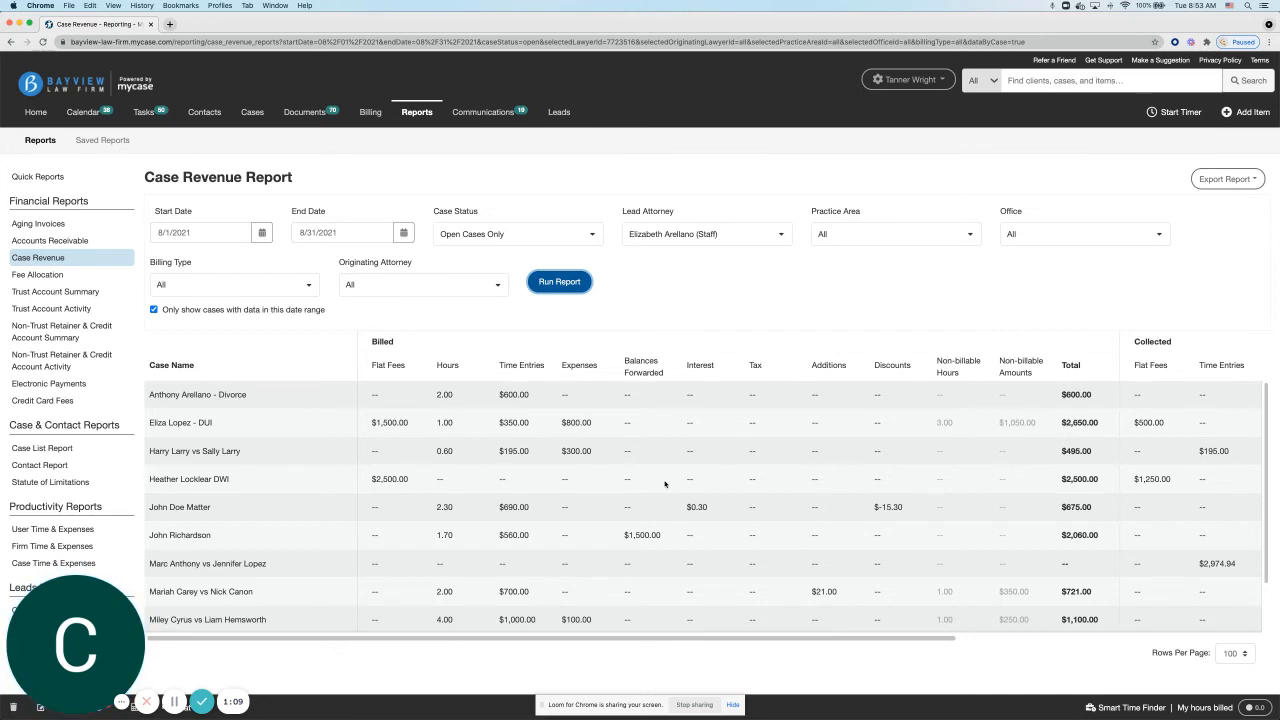
- Review the collected columns and Page Total row for 10 cases, then show the PDF and CSV export choices
scroll("right", 3)
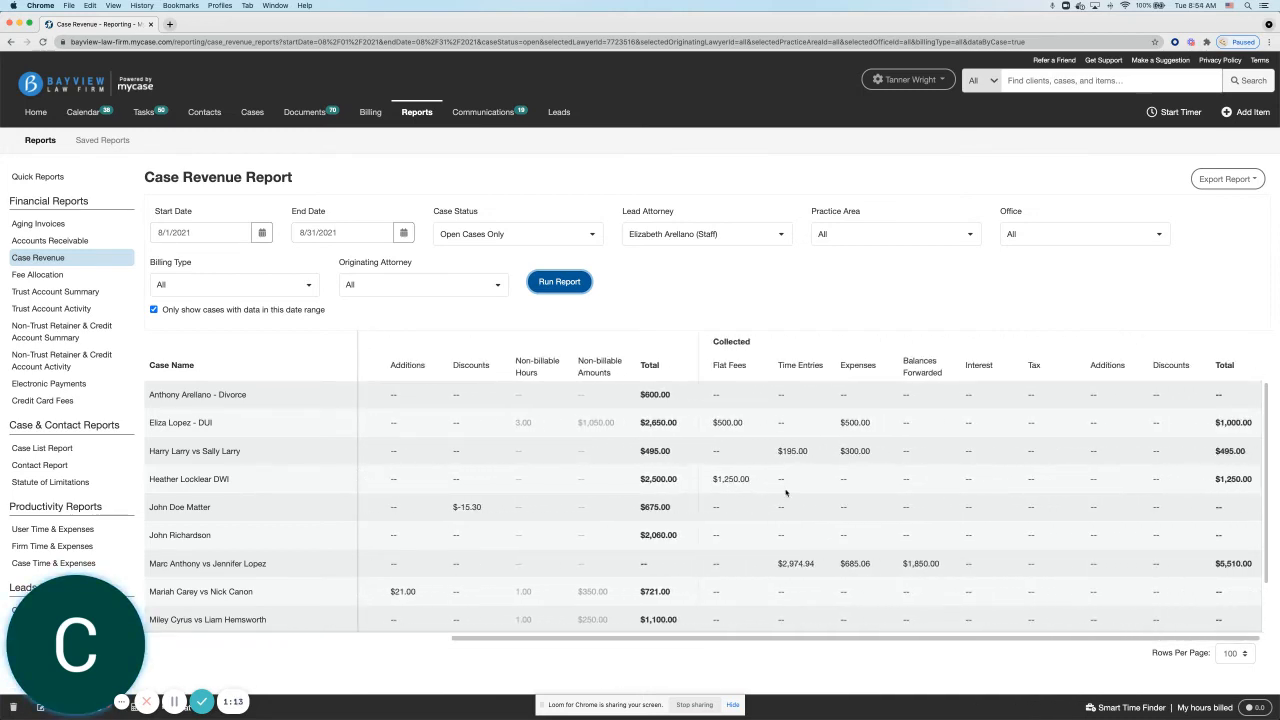
scroll("down", 3)
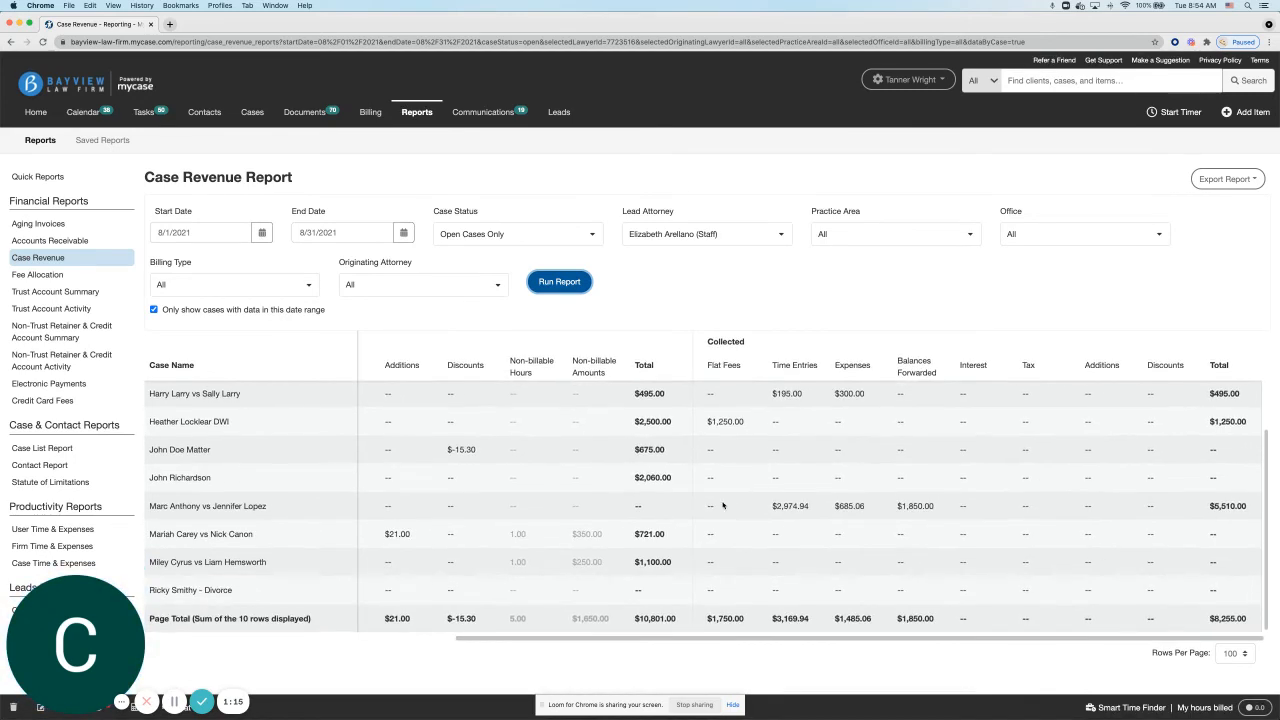
mouse_move(1044, 350)
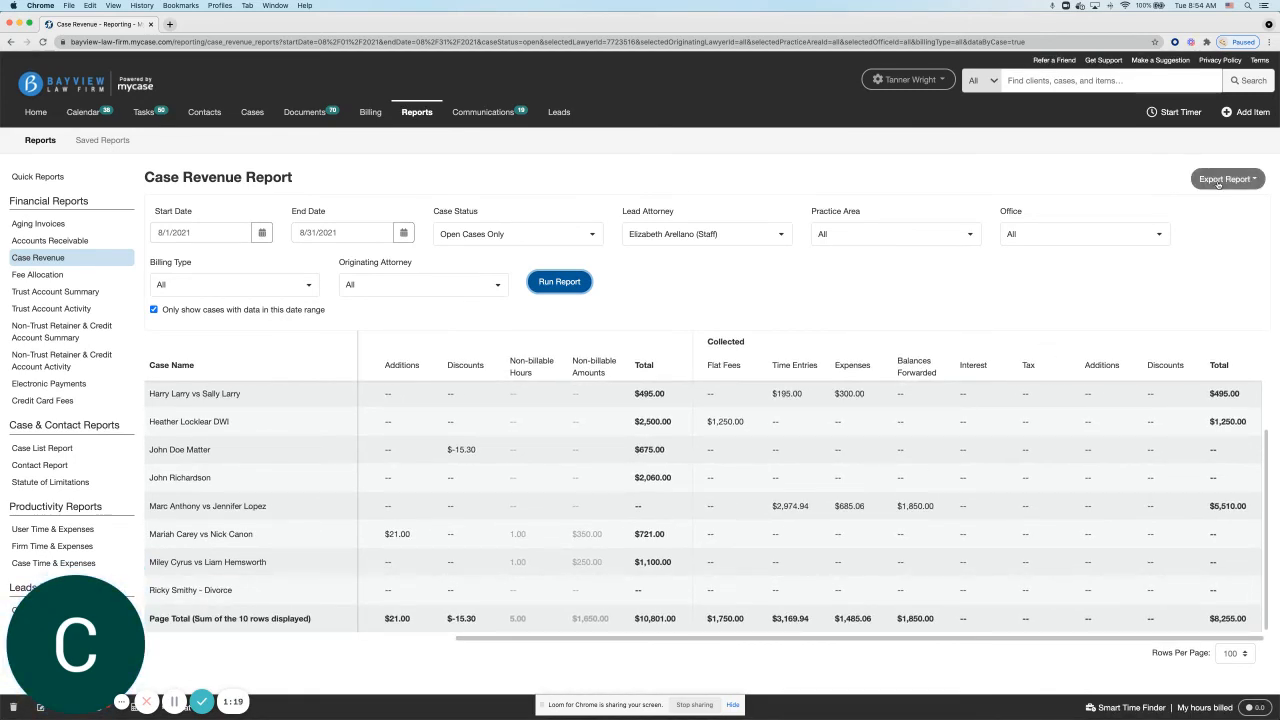
left_click(1228, 178)
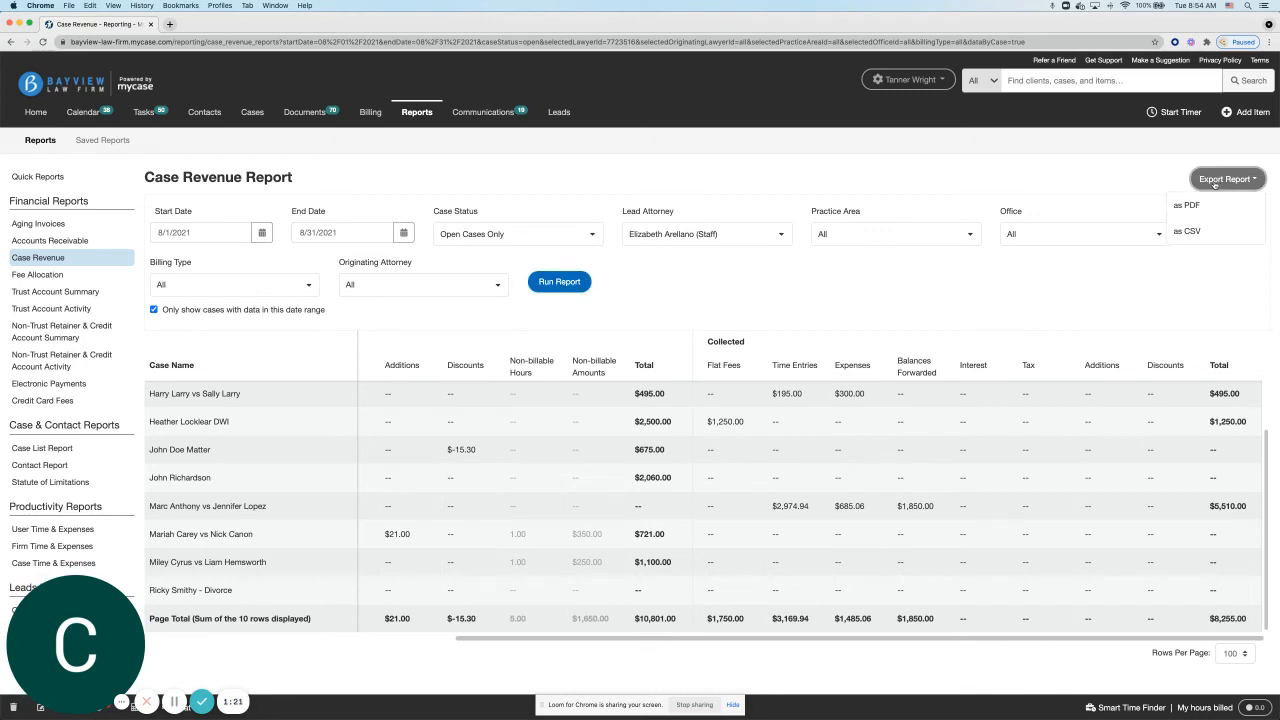